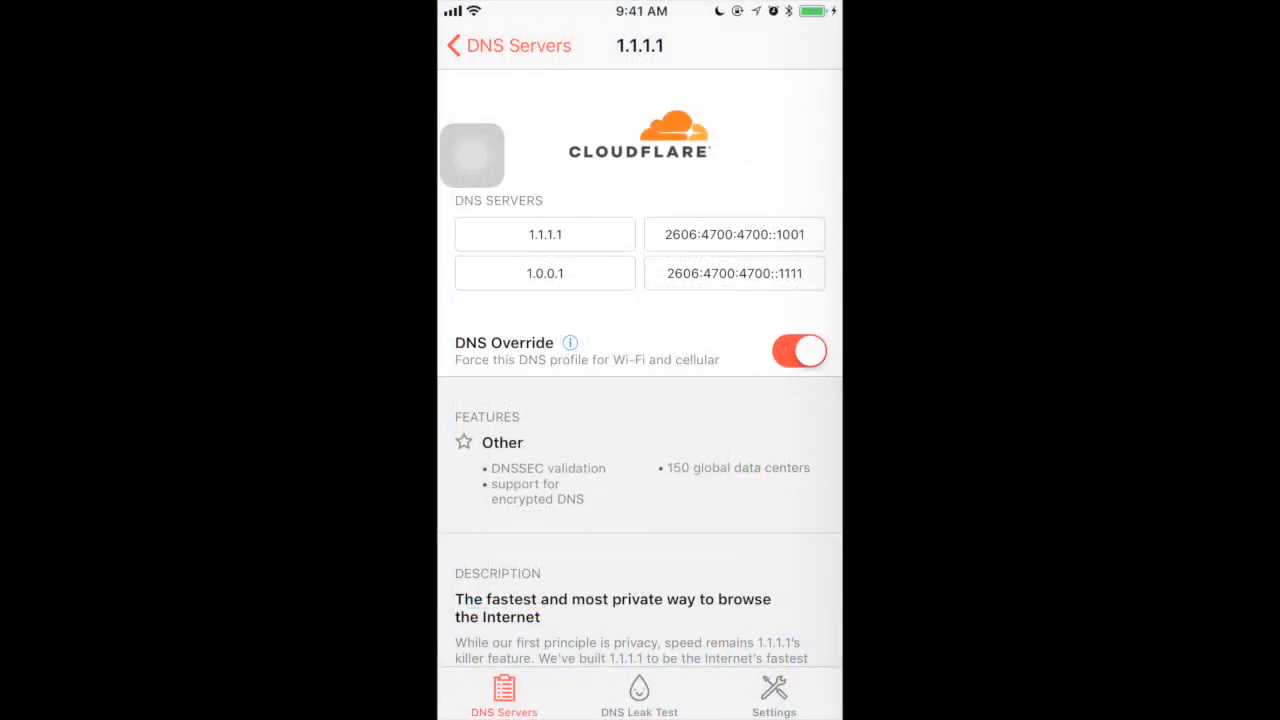
Step: Leave the 1.1.1.1 profile details for the DNS Servers profile list
click(456, 46)
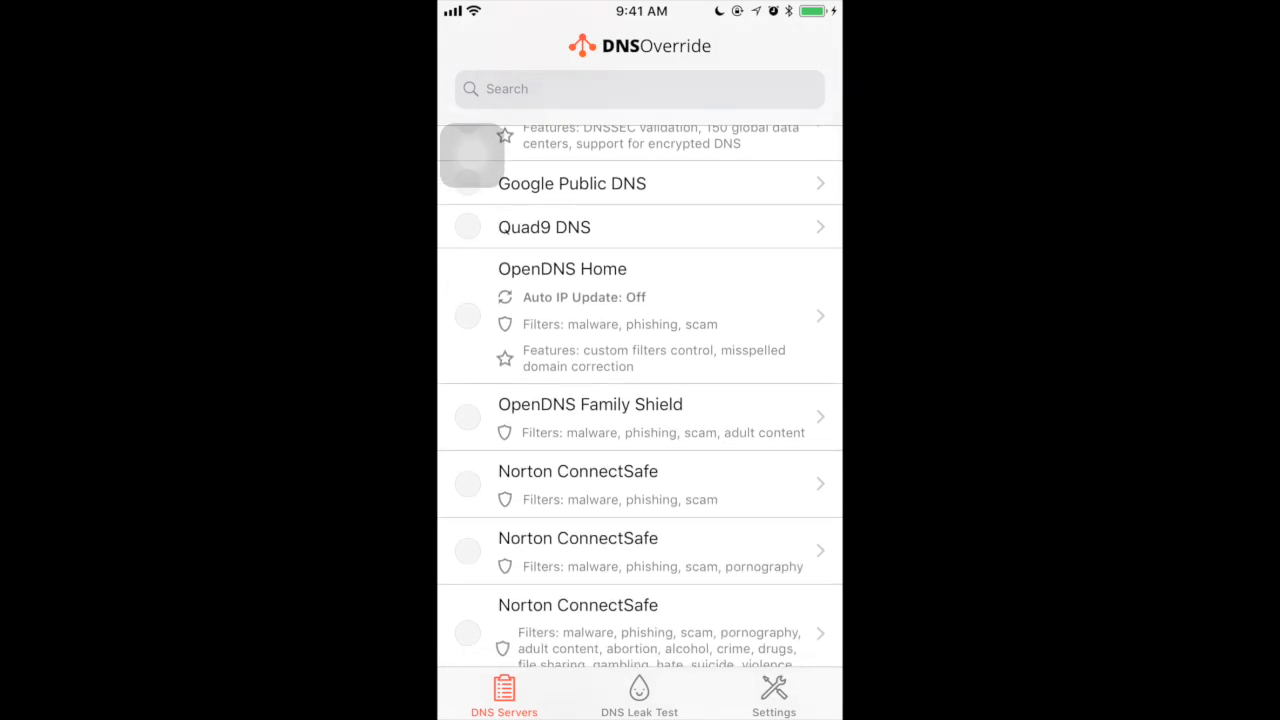
Step: Browse the DNS Servers list up and down to reach Google Public DNS
scroll(down, 3)
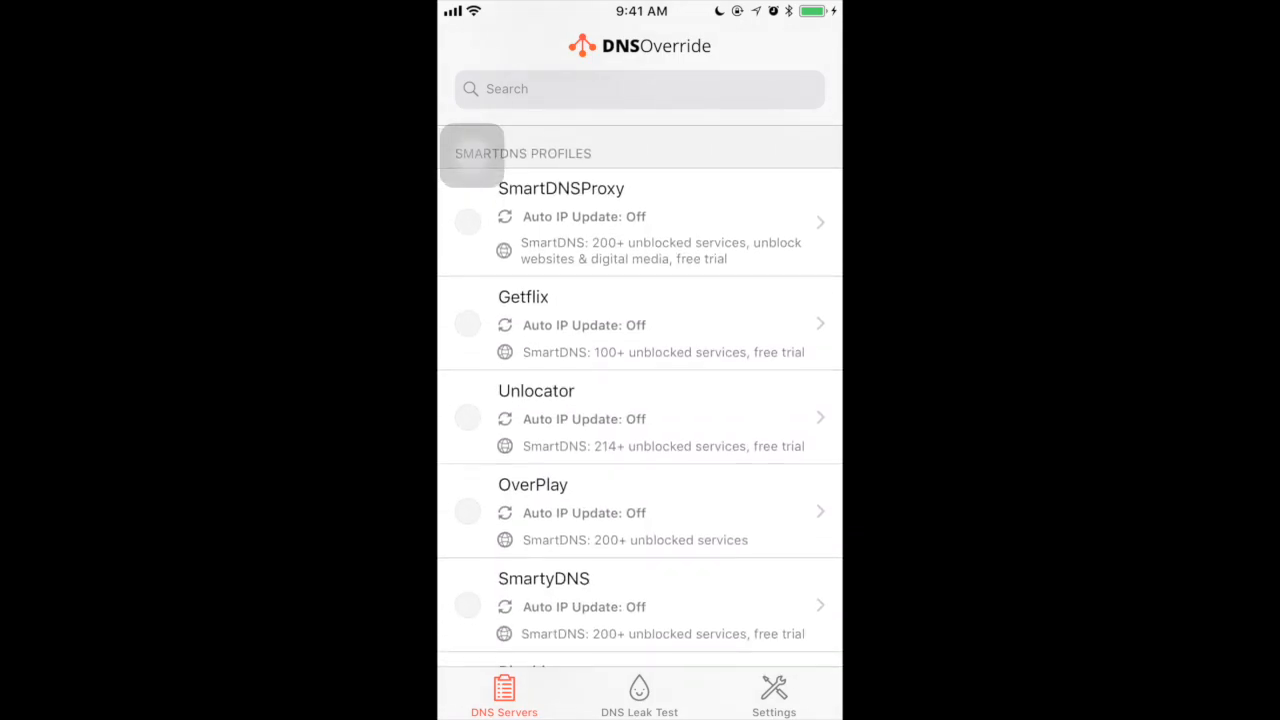
scroll(down, 3)
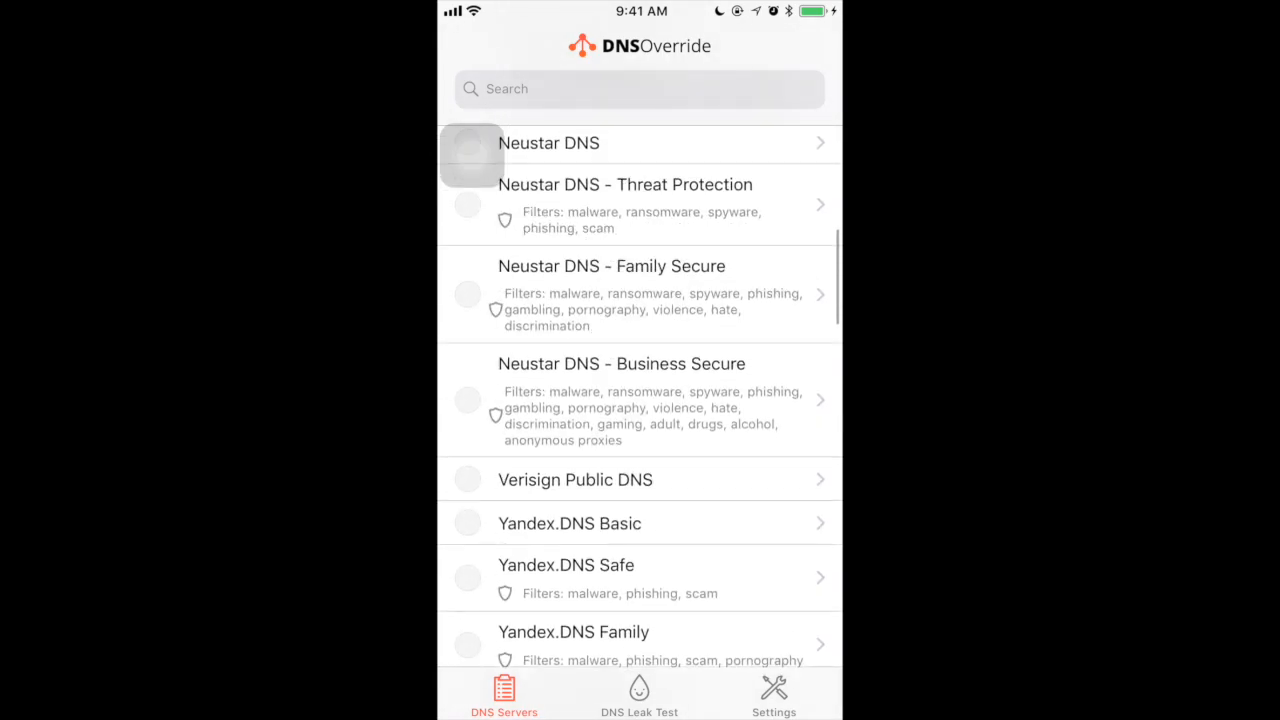
scroll(up, 3)
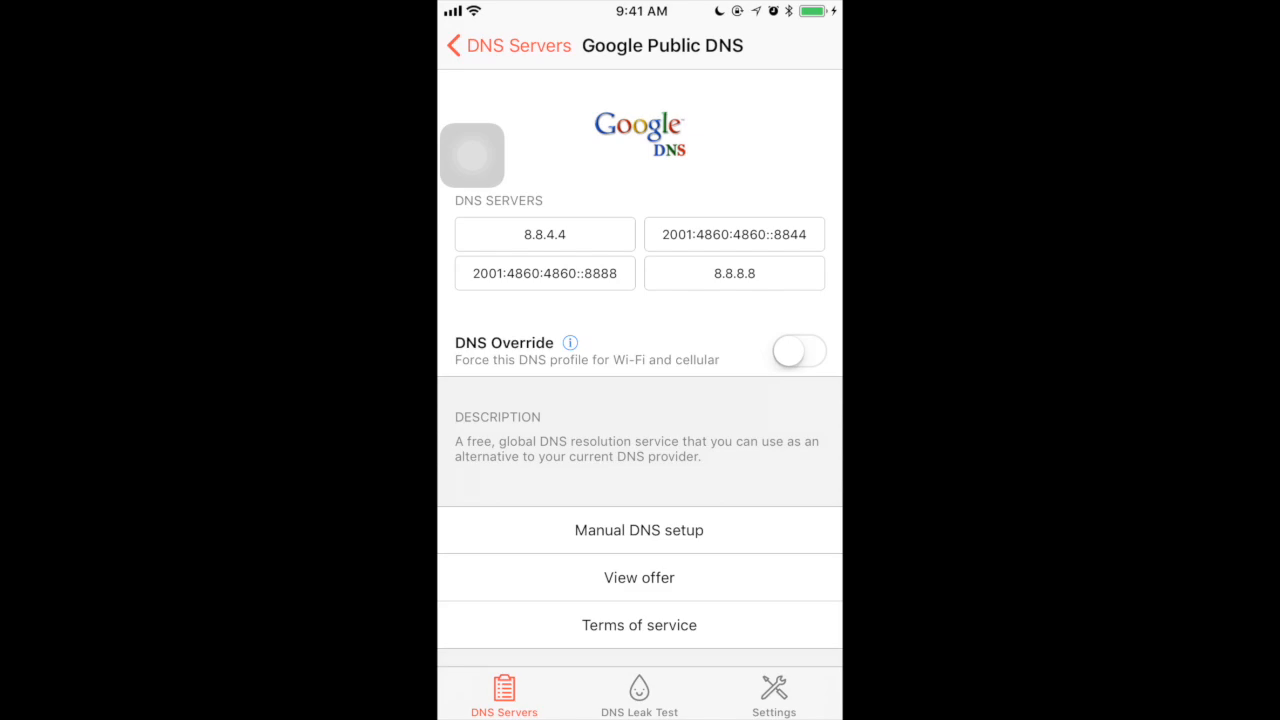
Step: Enable DNS Override for Google Public DNS, view its manual setup guide, then return to the profile list
click(798, 352)
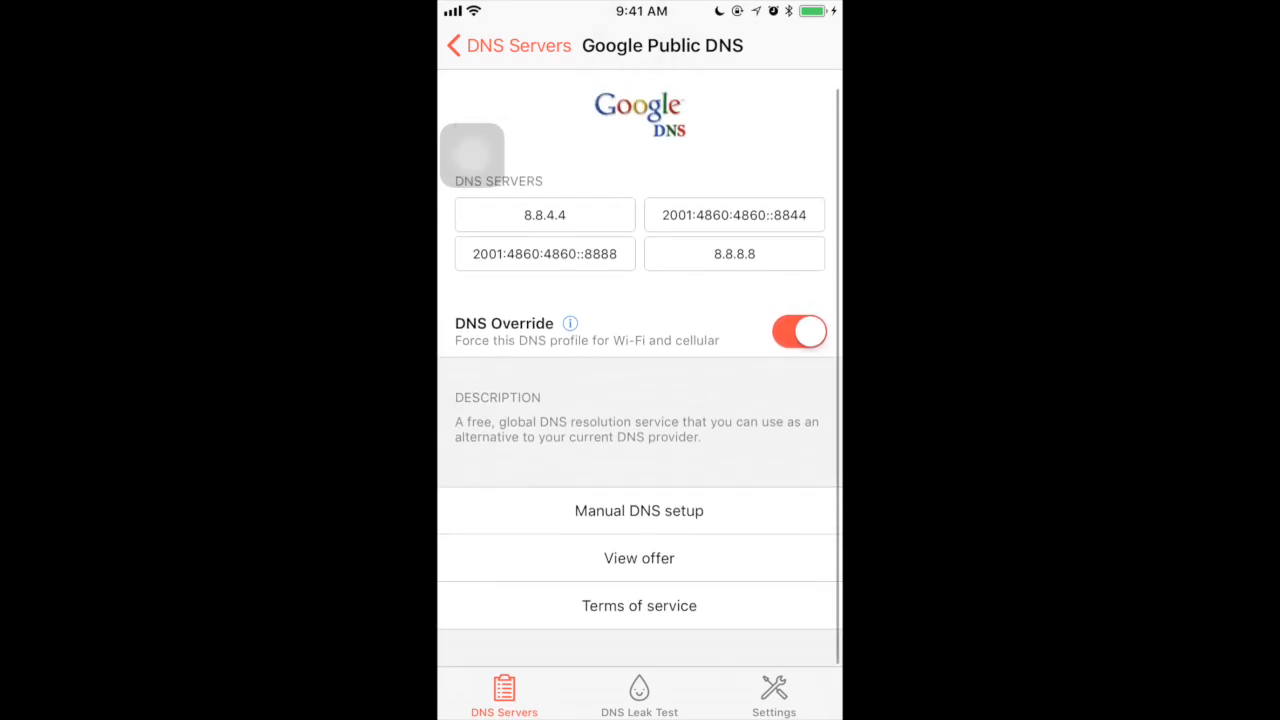
click(640, 510)
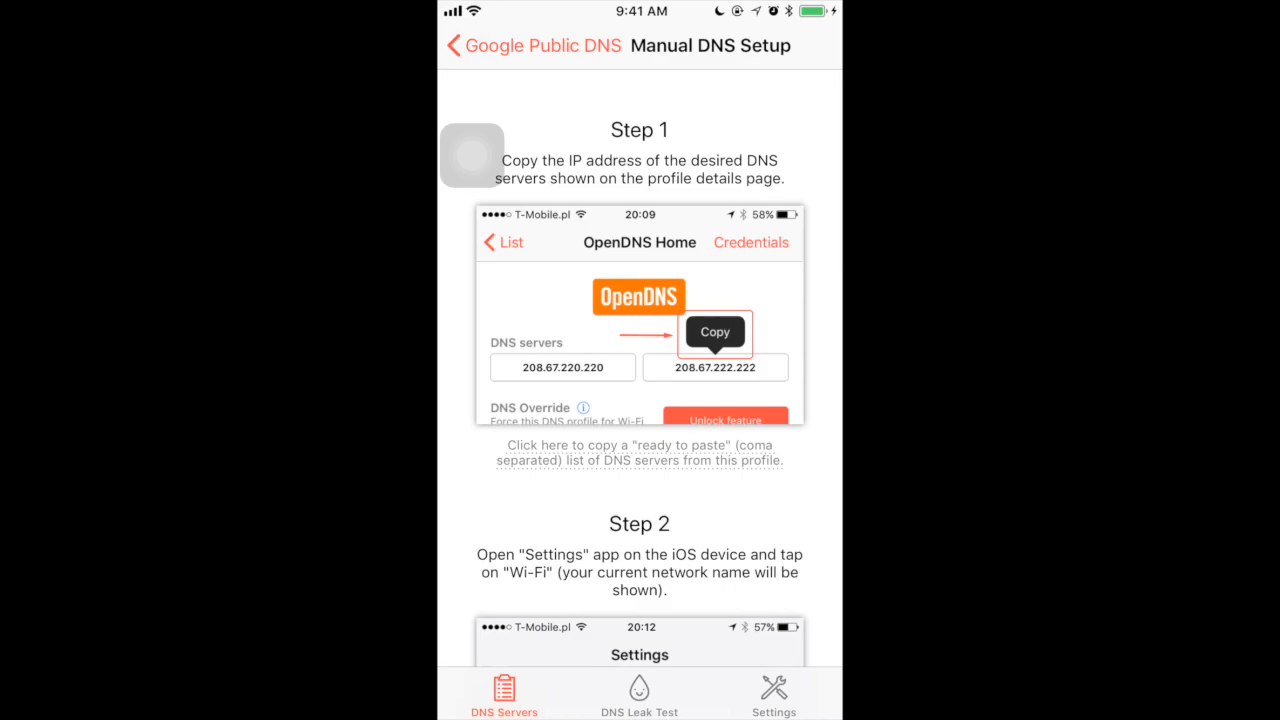
click(534, 44)
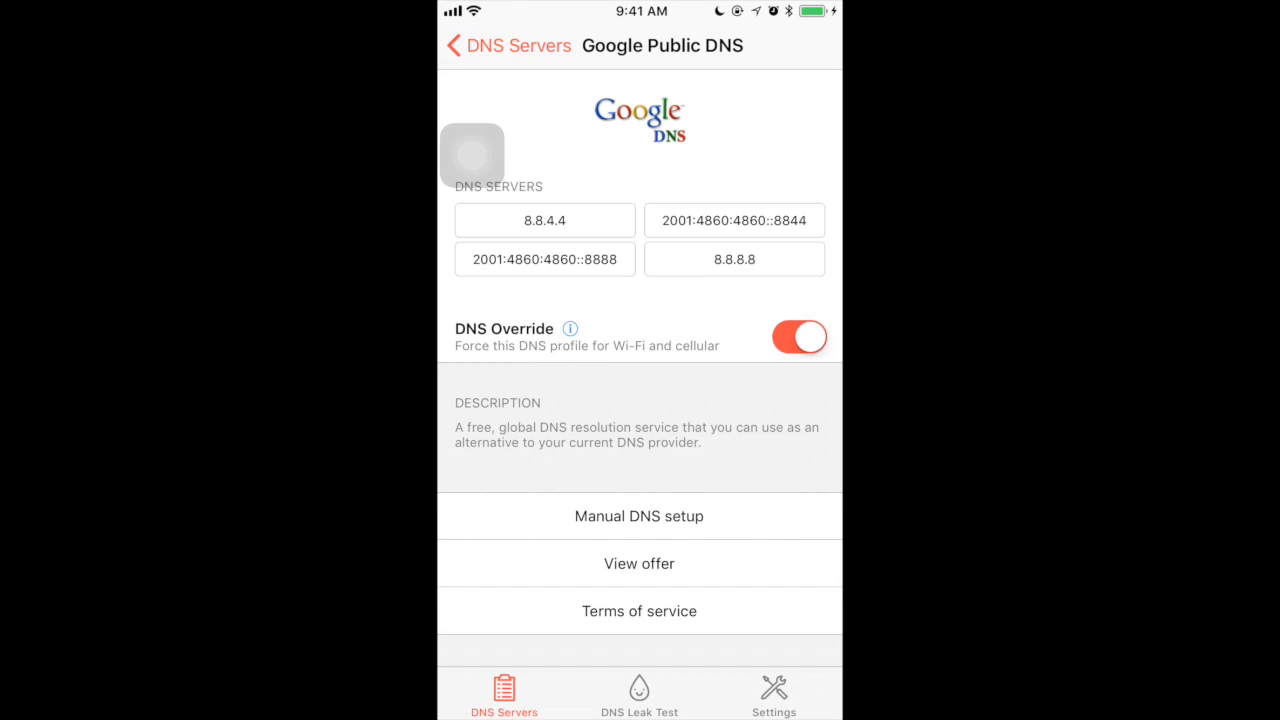
click(508, 44)
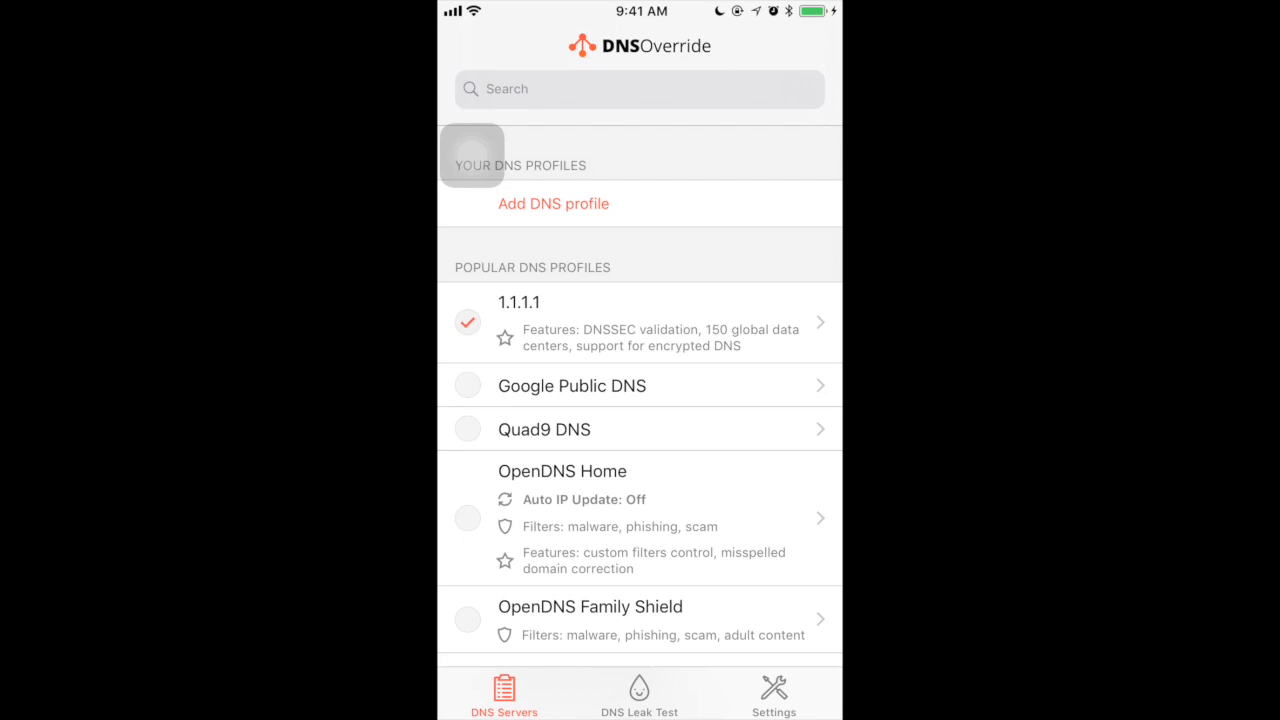
Step: Reopen the 1.1.1.1 profile from the Popular DNS Profiles list
click(640, 322)
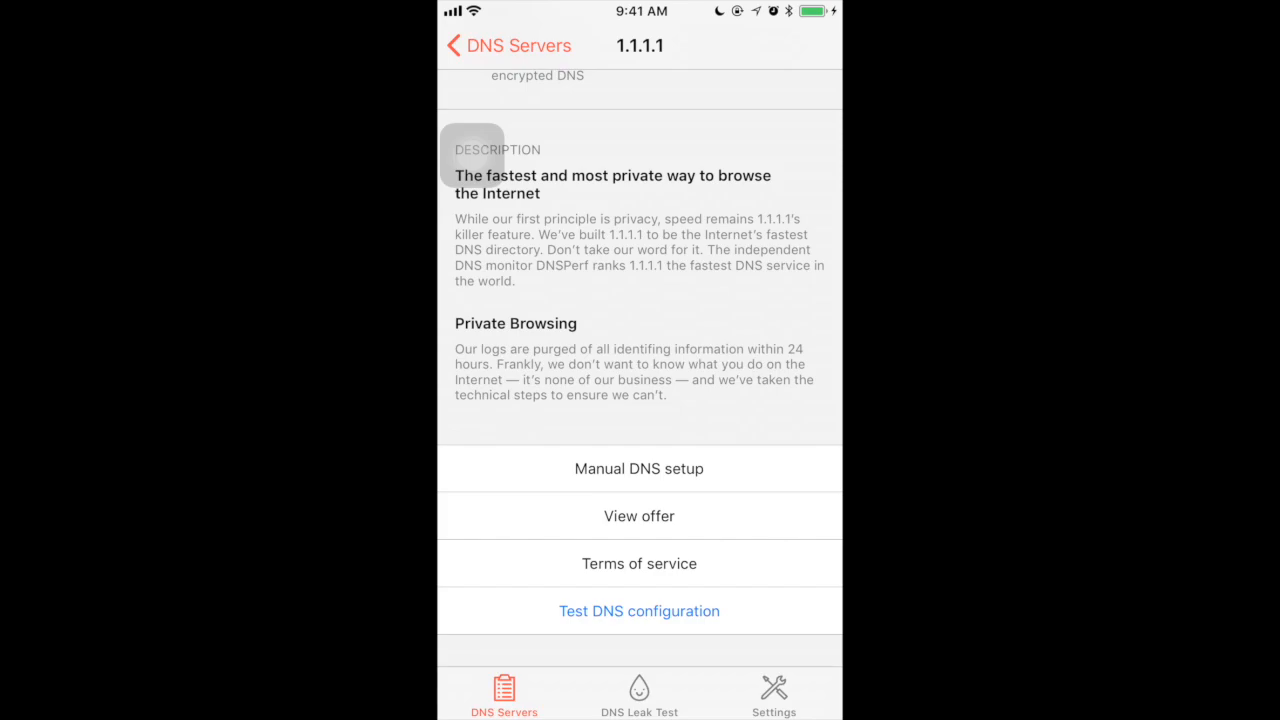
Step: Run Test DNS configuration, review the Cloudflare 1.1.1.1 connection page, then dismiss it with Done
click(640, 612)
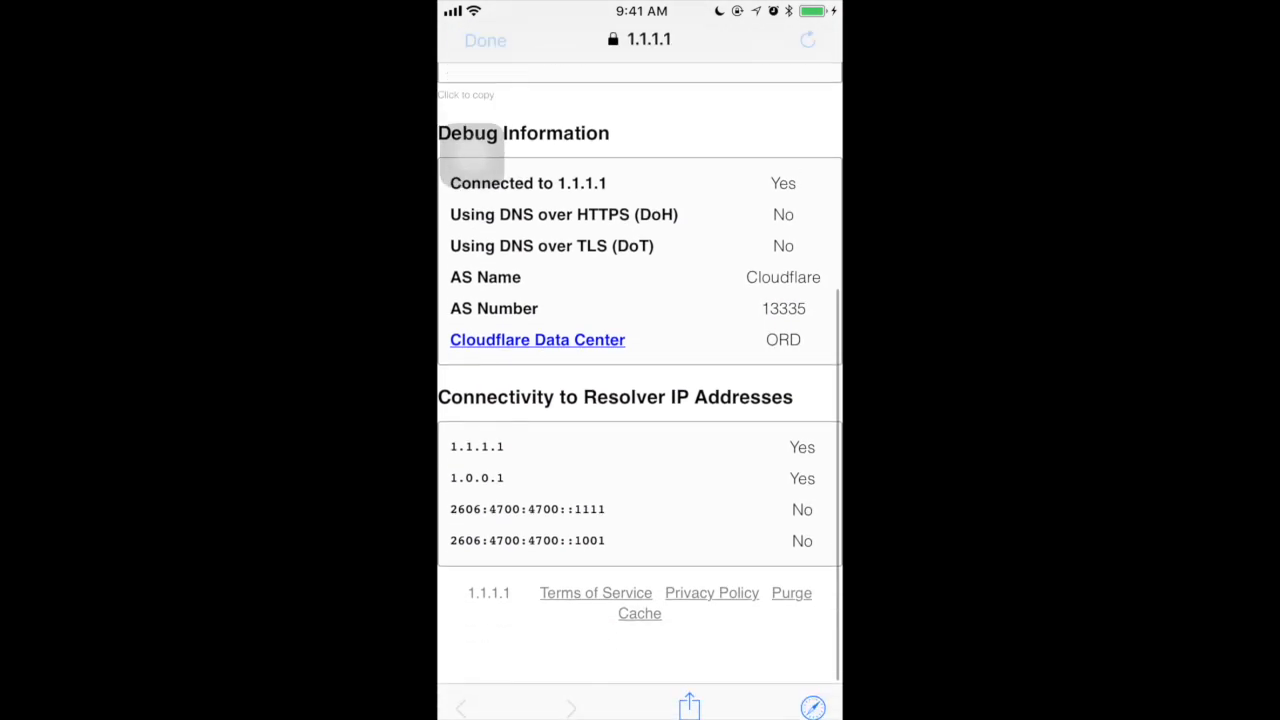
scroll(down, 3)
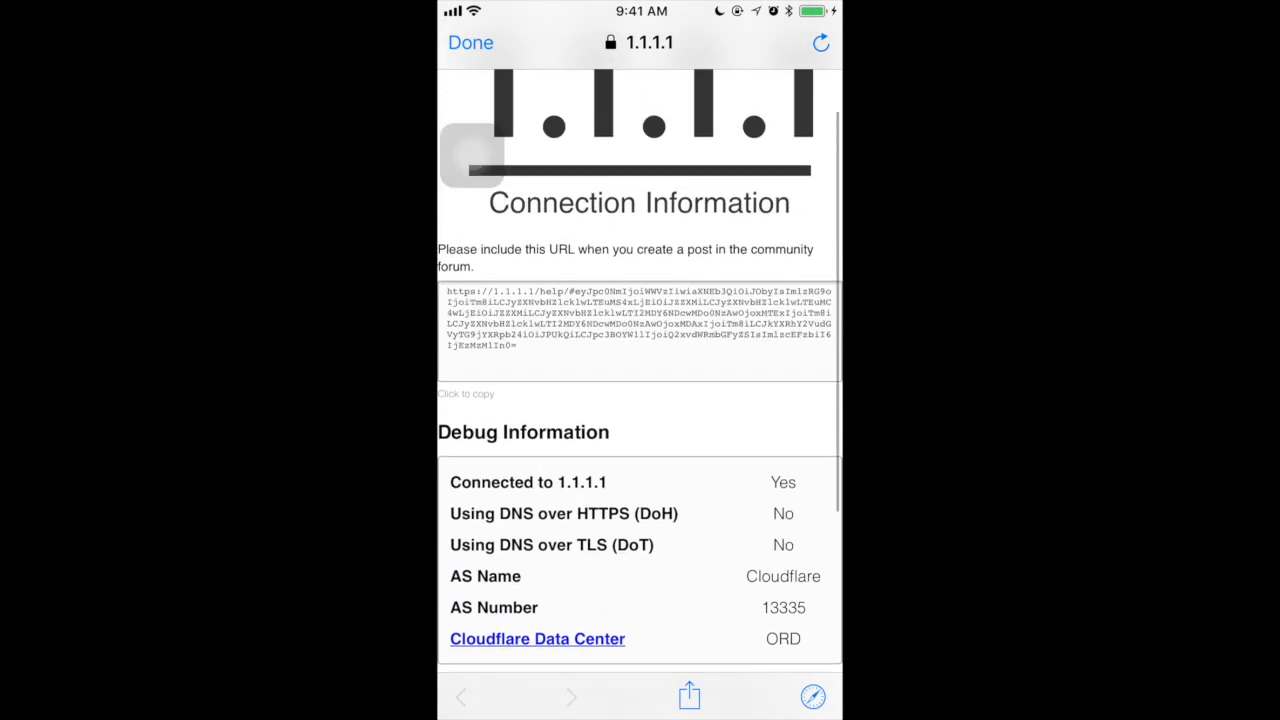
scroll(up, 3)
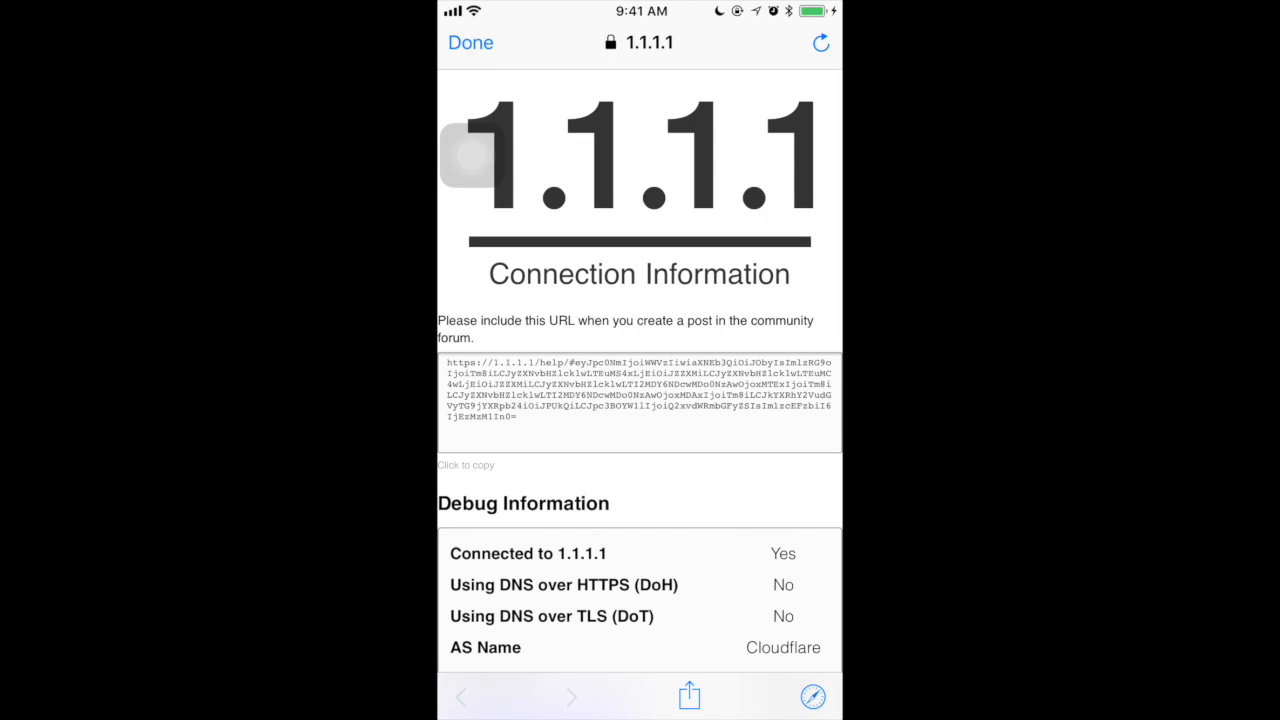
click(470, 42)
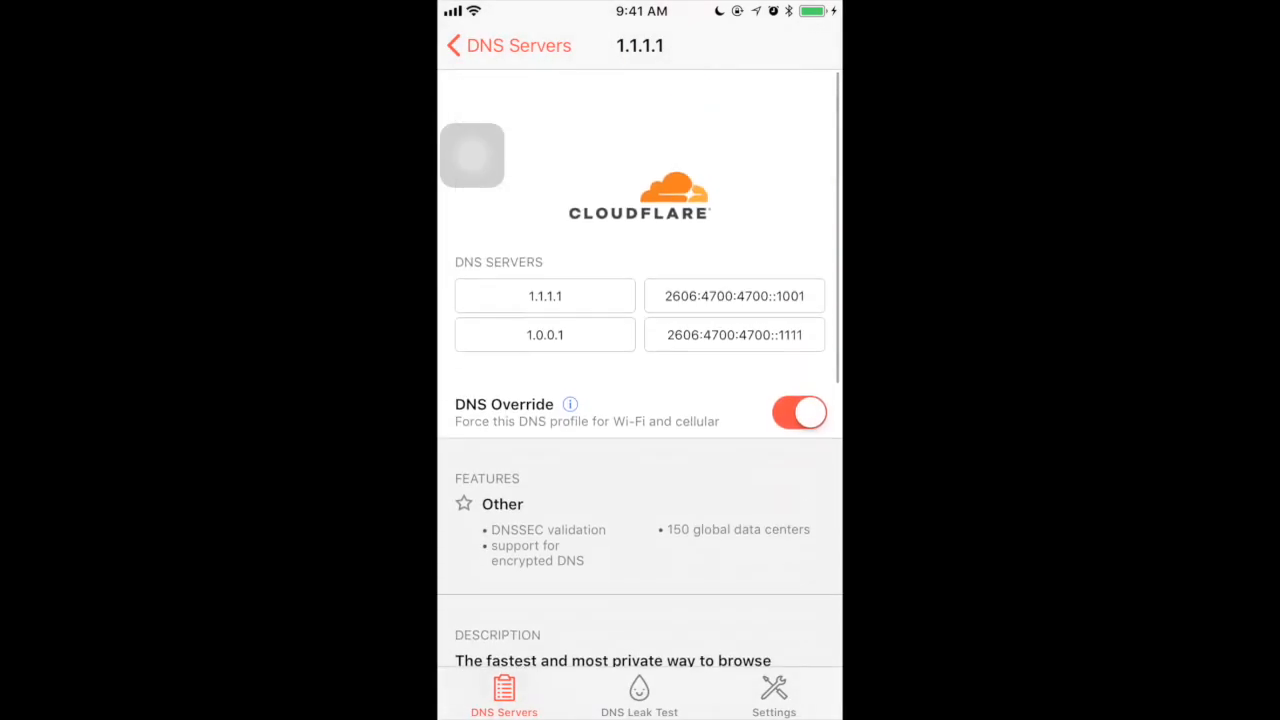
Step: Return to the DNS Servers list and switch to the DNS Leak Test screen
click(456, 46)
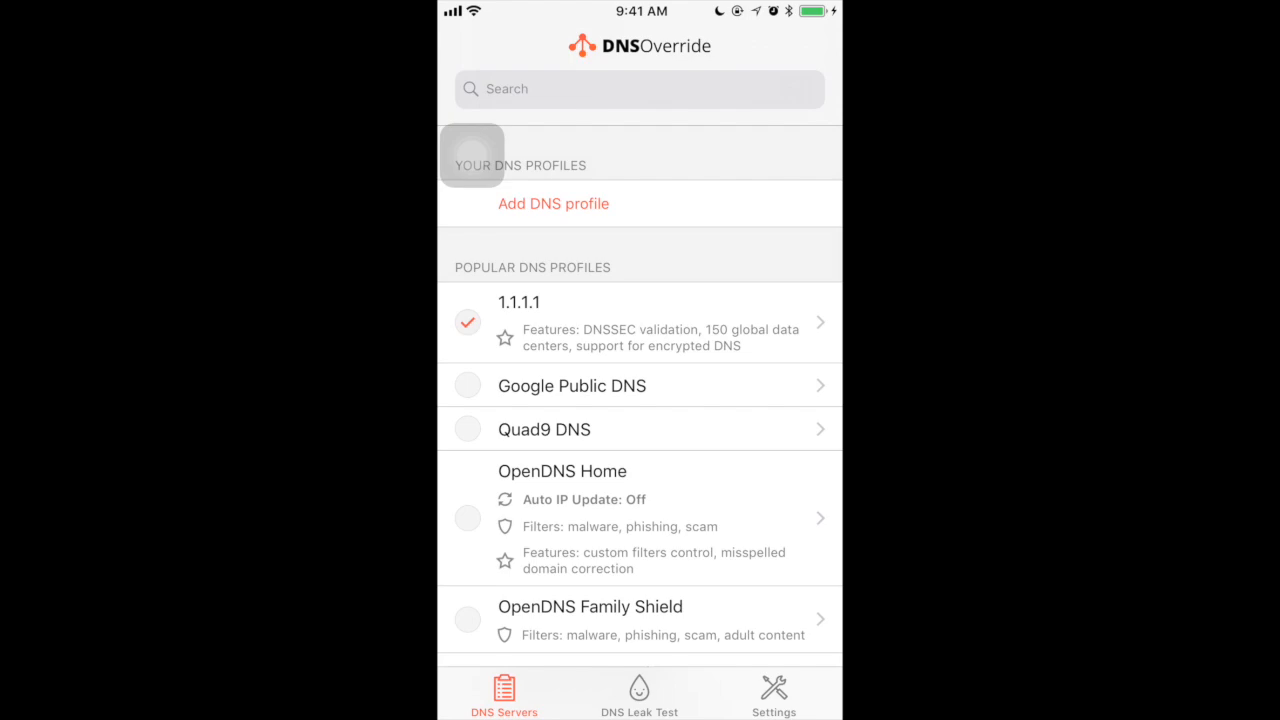
click(640, 690)
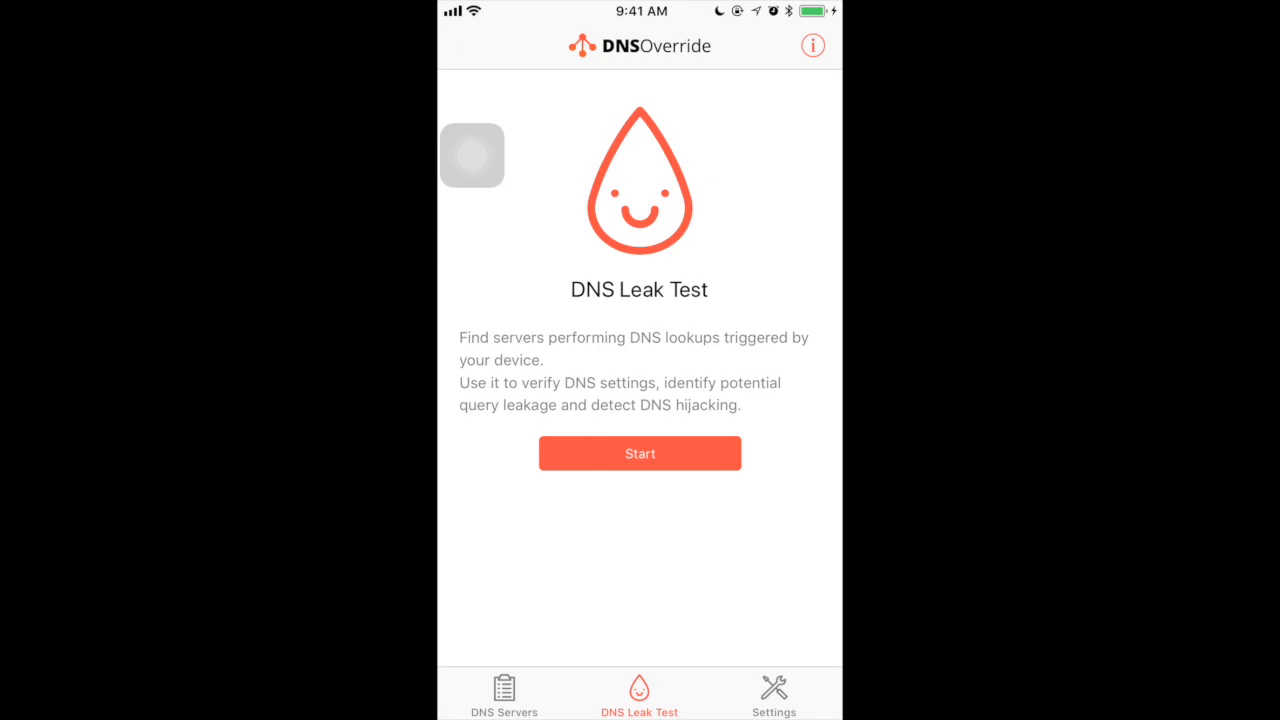
Step: Start the leak test and inspect a result's ipinfo.io page confirming a Cloudflare US server
click(640, 452)
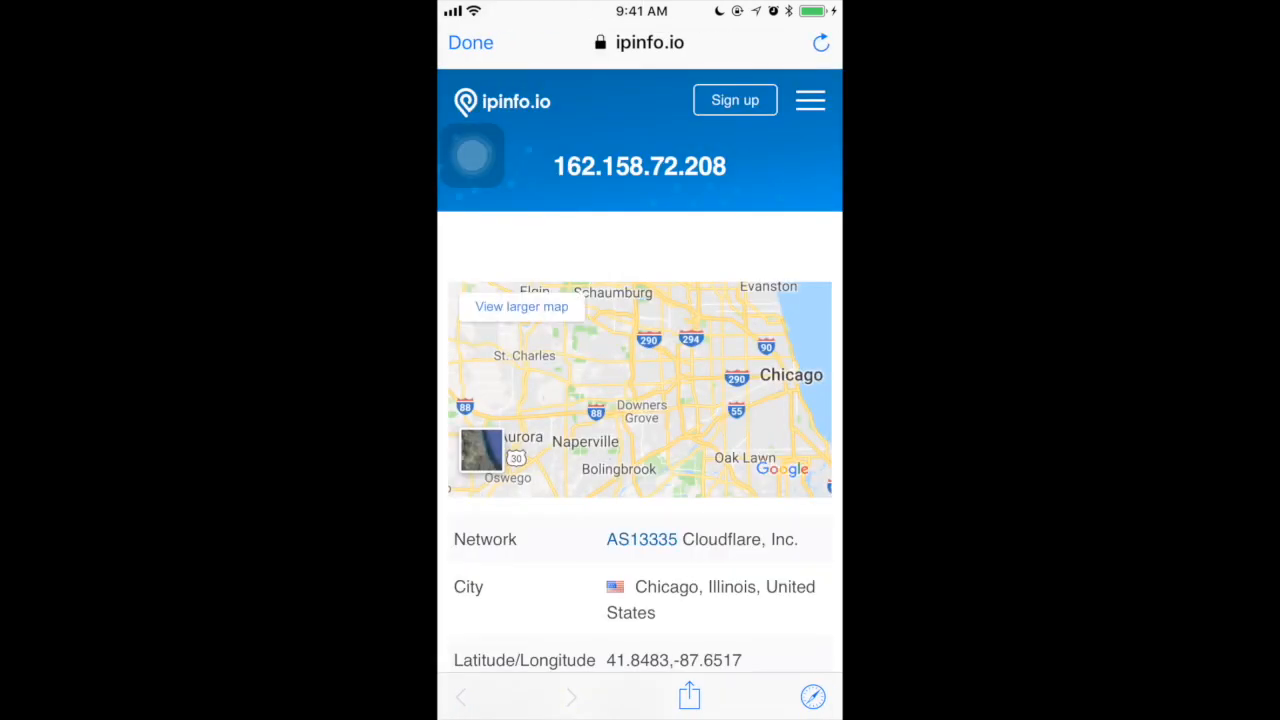
scroll(down, 3)
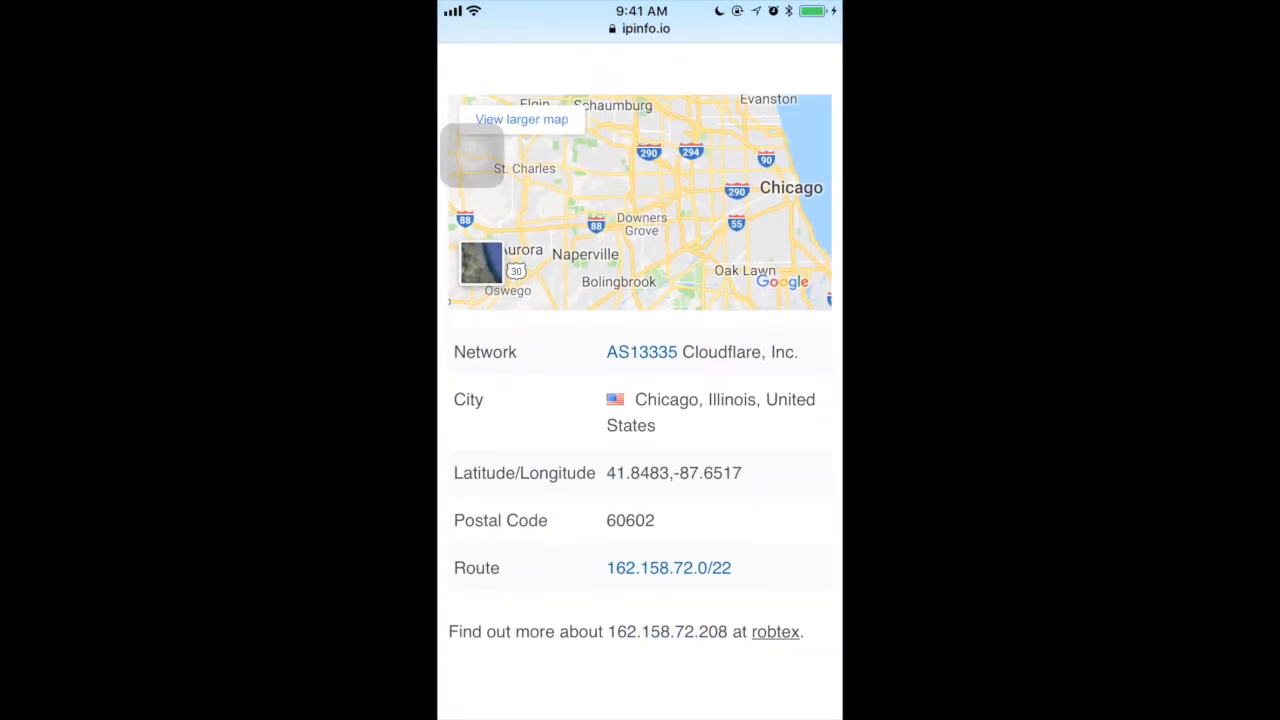
scroll(down, 3)
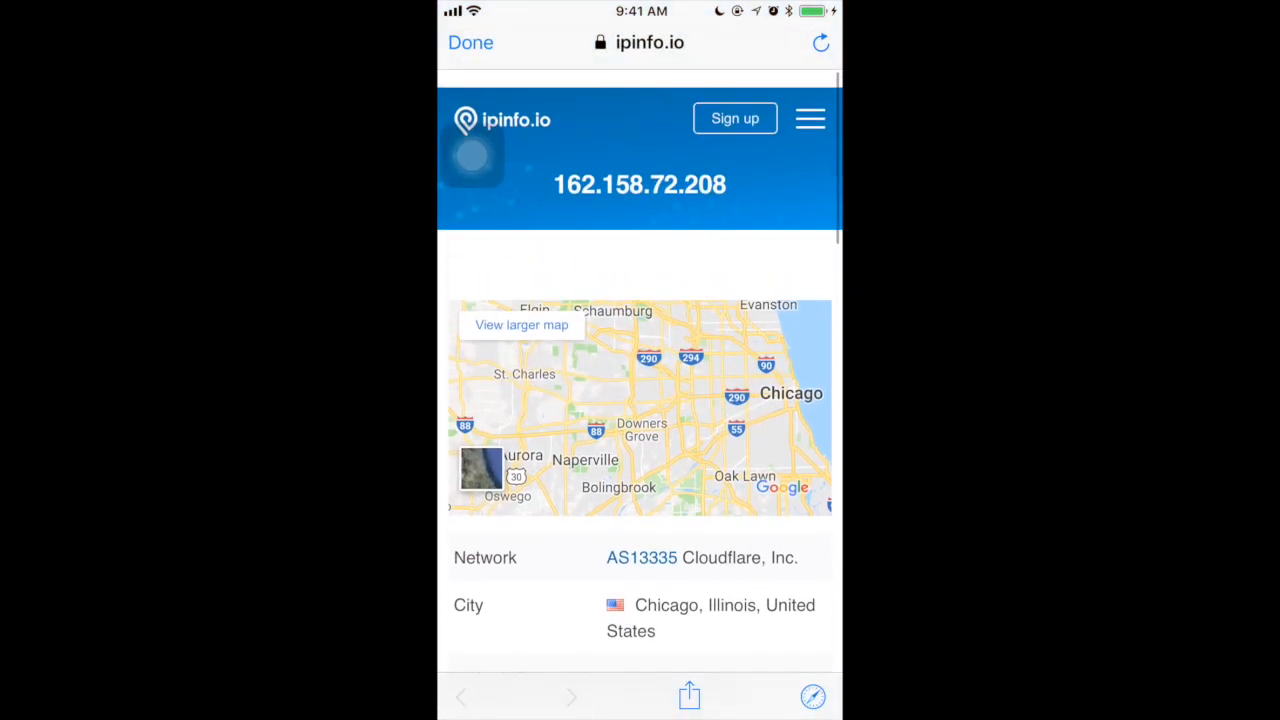
click(470, 42)
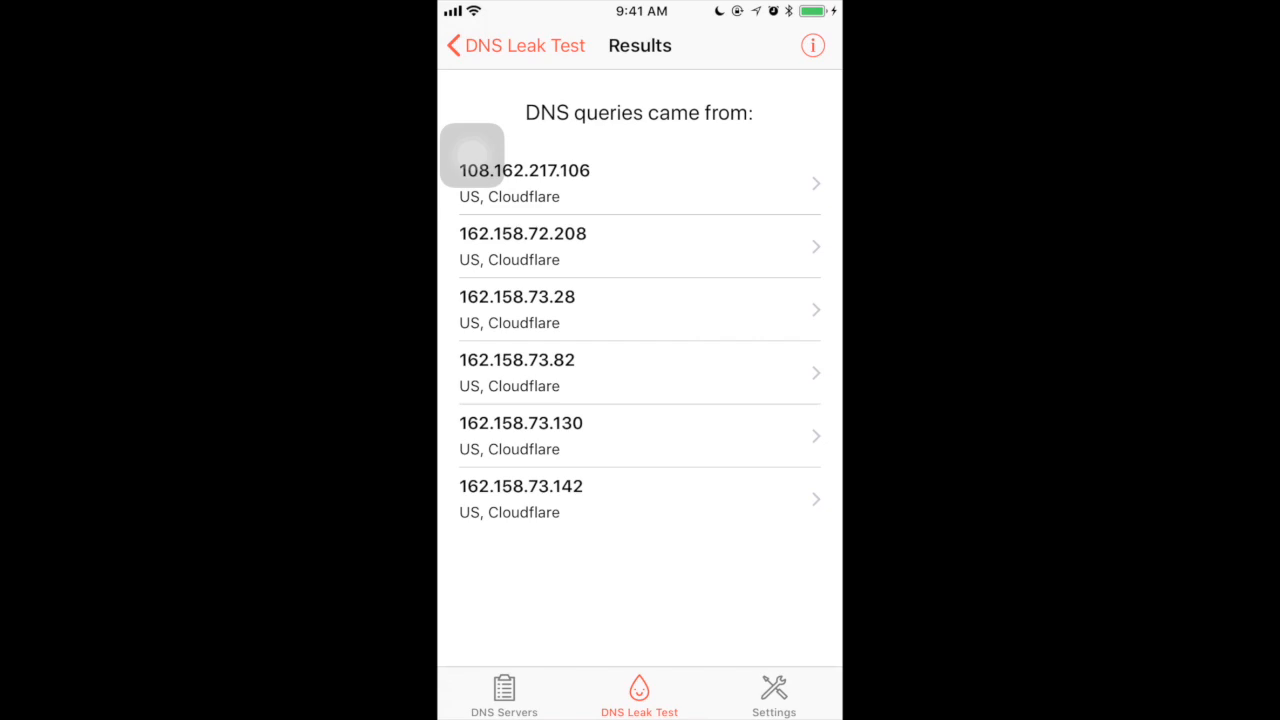
Step: Switch to the Settings tab to reach the Leak Test Queries setting of 50
click(772, 692)
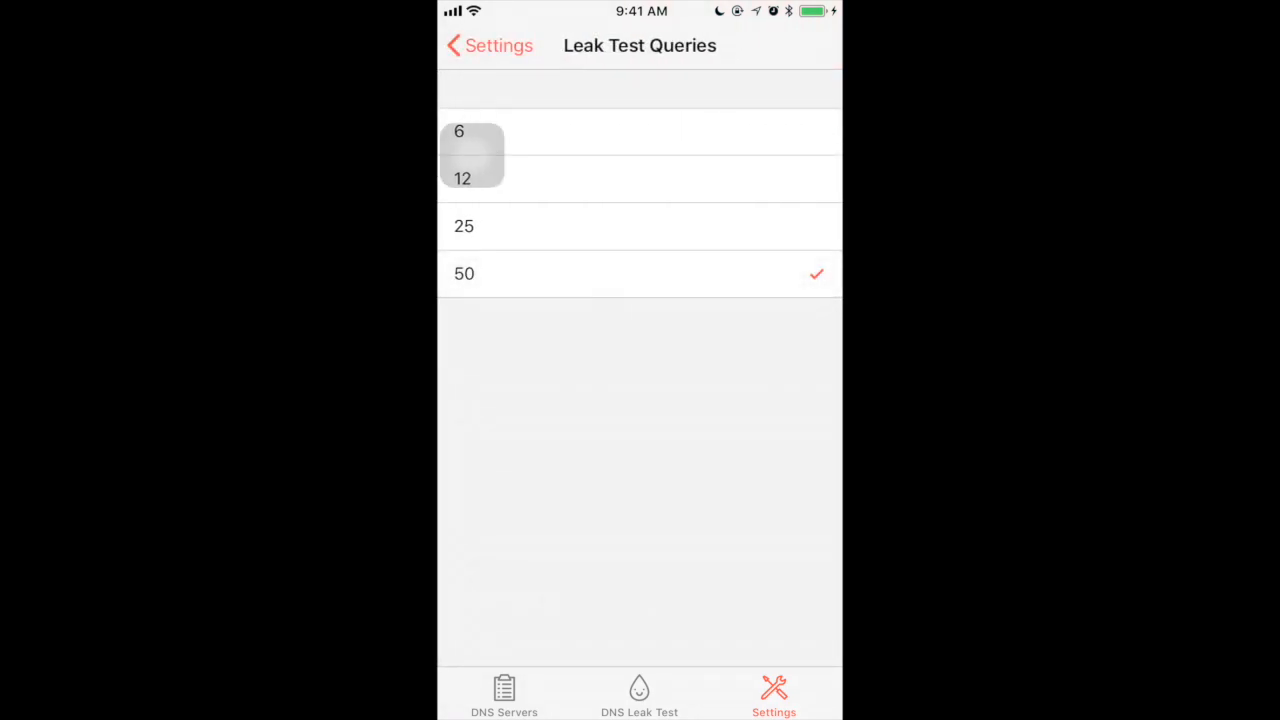
Step: Back out of the Leak Test Queries setting toward the DNS Servers list
click(488, 44)
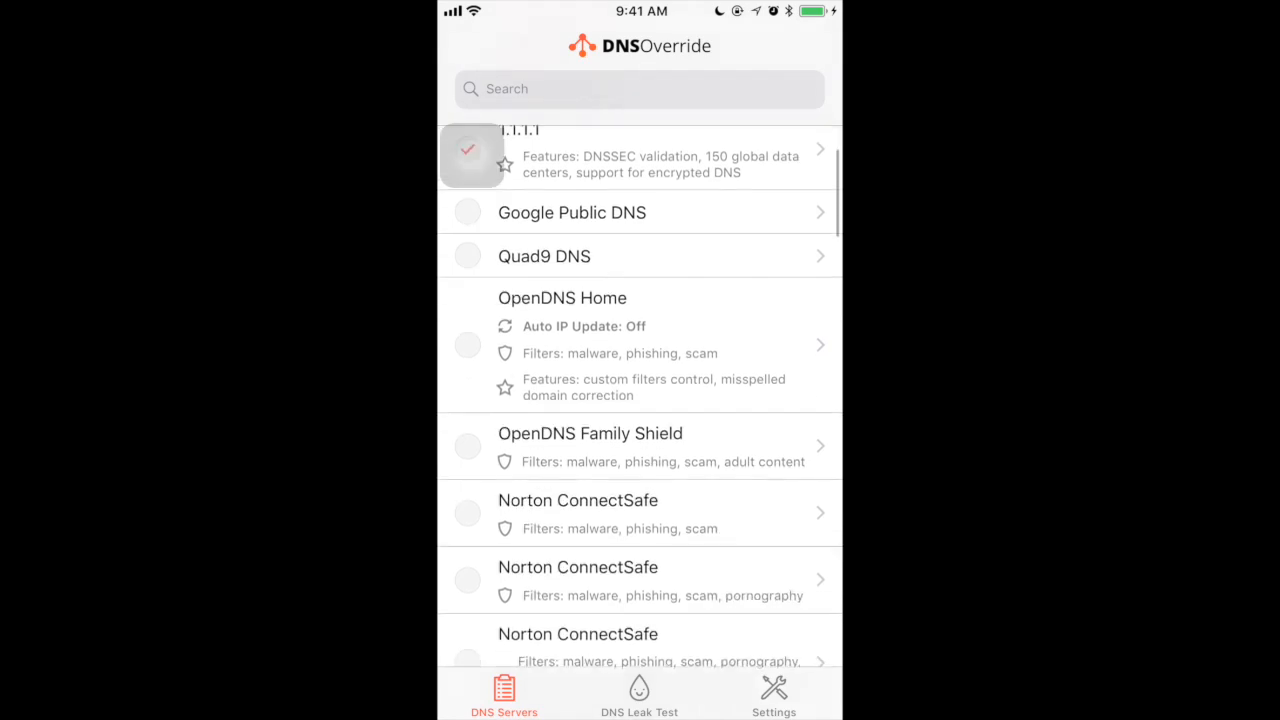
scroll(down, 3)
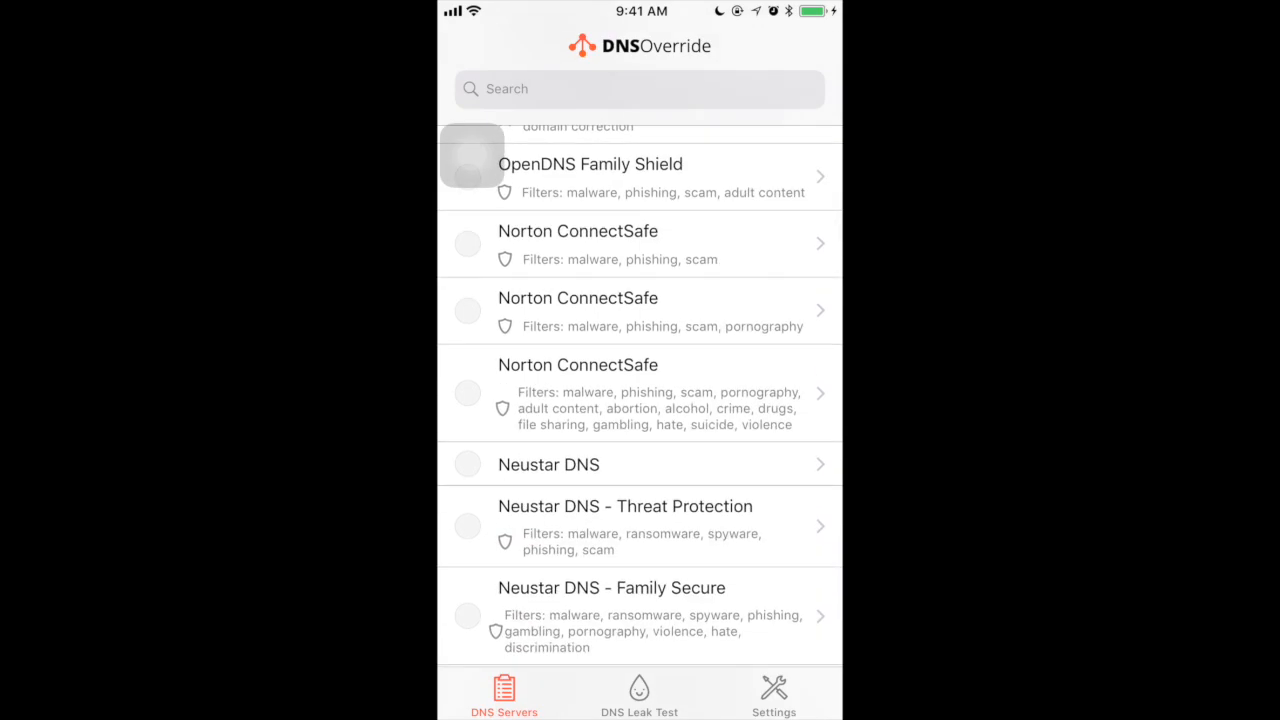
scroll(up, 3)
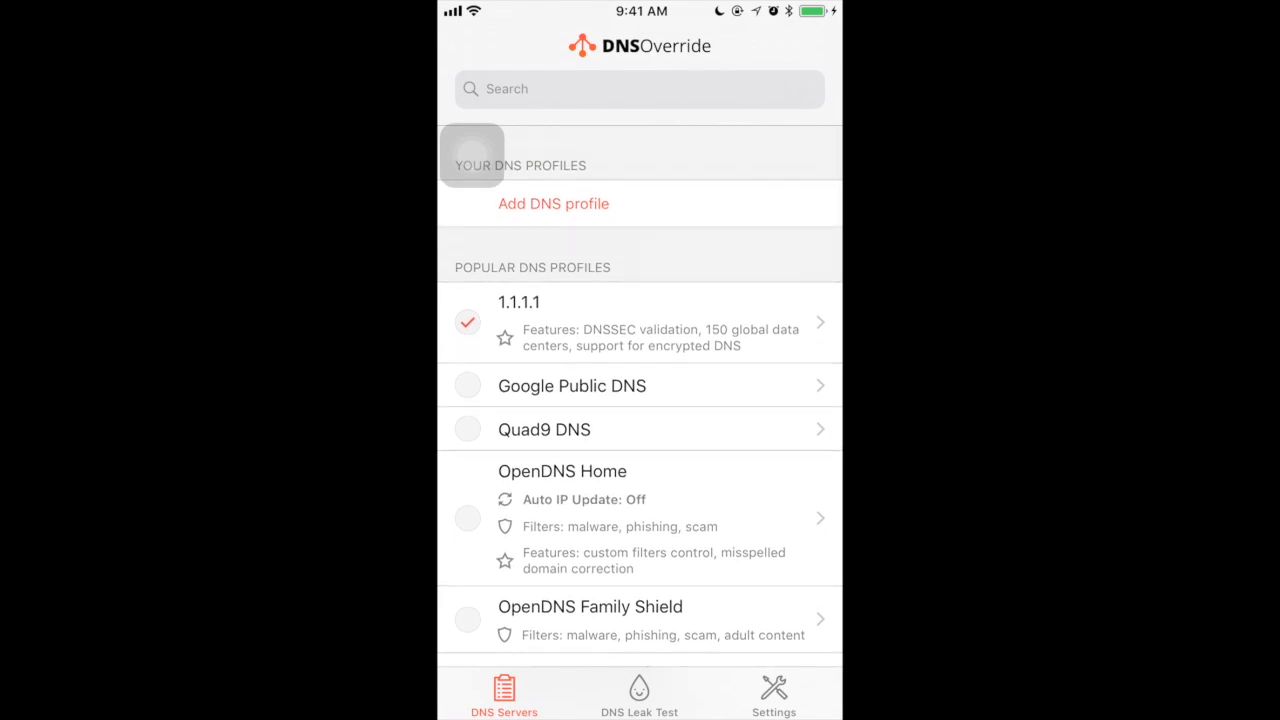